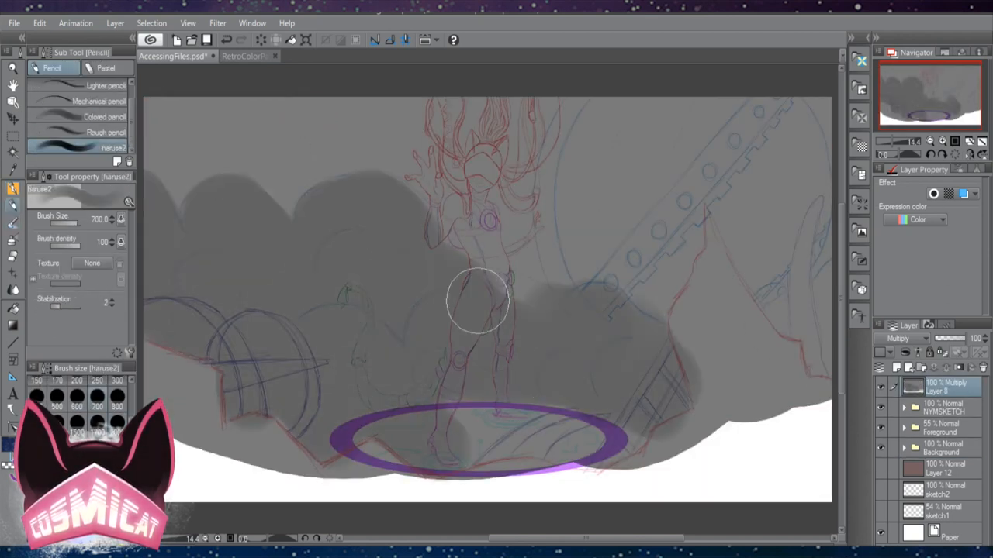
Block in grey value shapes over the sketch with a rough pencil brush on a new layer.
{"action": "left_click", "coordinate": [78, 382]}
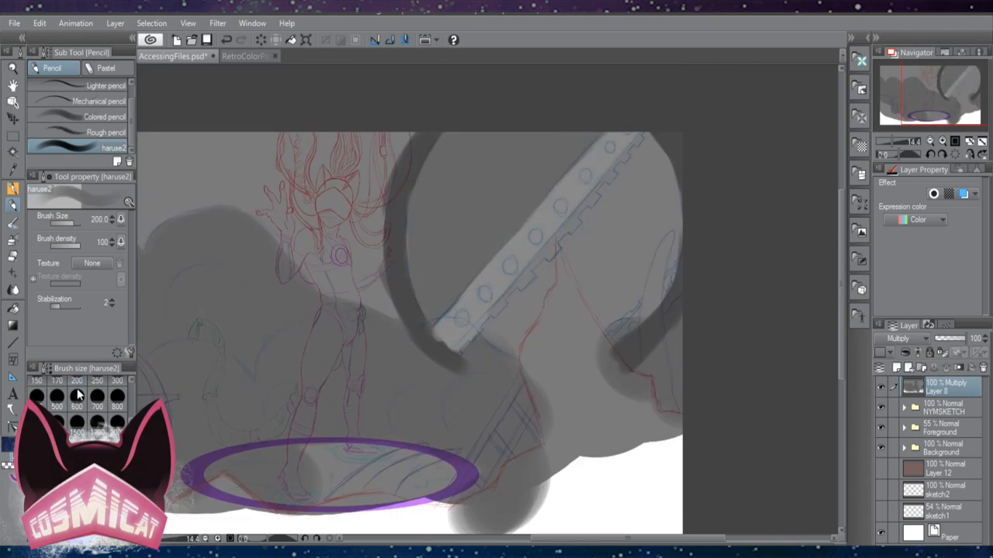
{"action": "left_click_drag", "start_coordinate": [504, 334], "coordinate": [659, 233]}
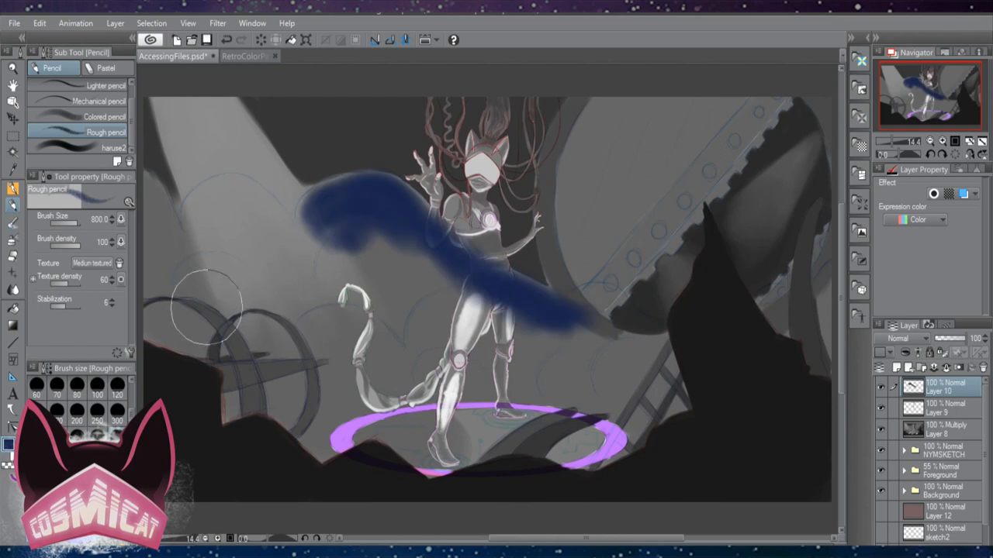
Lay flat retrowave colours over the scene, then bring up the cyan circuit-pattern canvas.
{"action": "left_click_drag", "start_coordinate": [209, 310], "coordinate": [334, 385]}
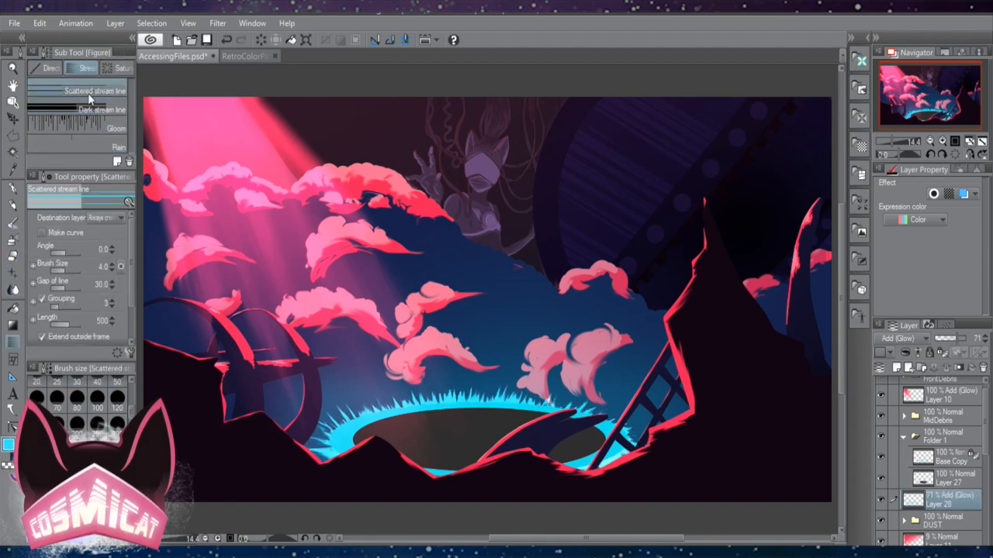
{"action": "left_click", "coordinate": [245, 56]}
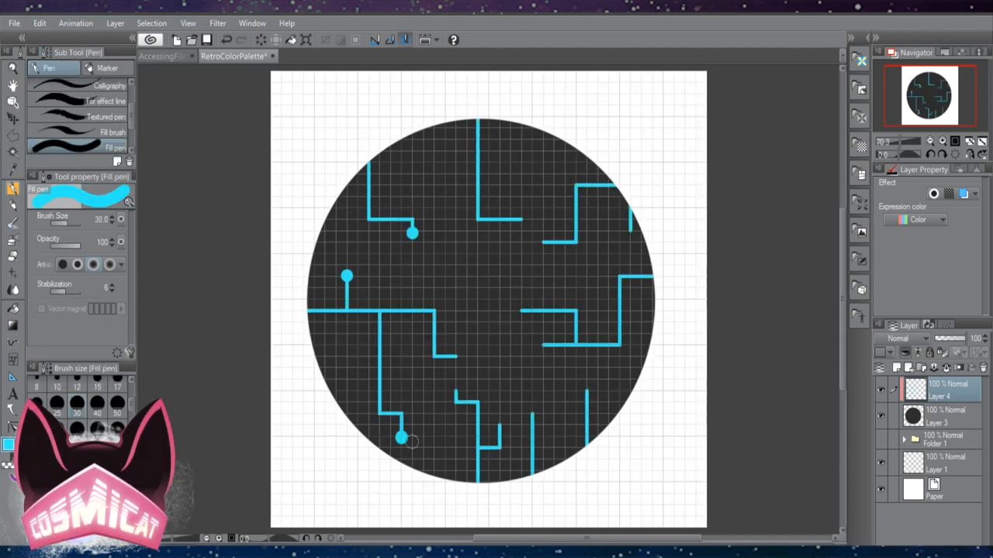
{"action": "left_click", "coordinate": [171, 56]}
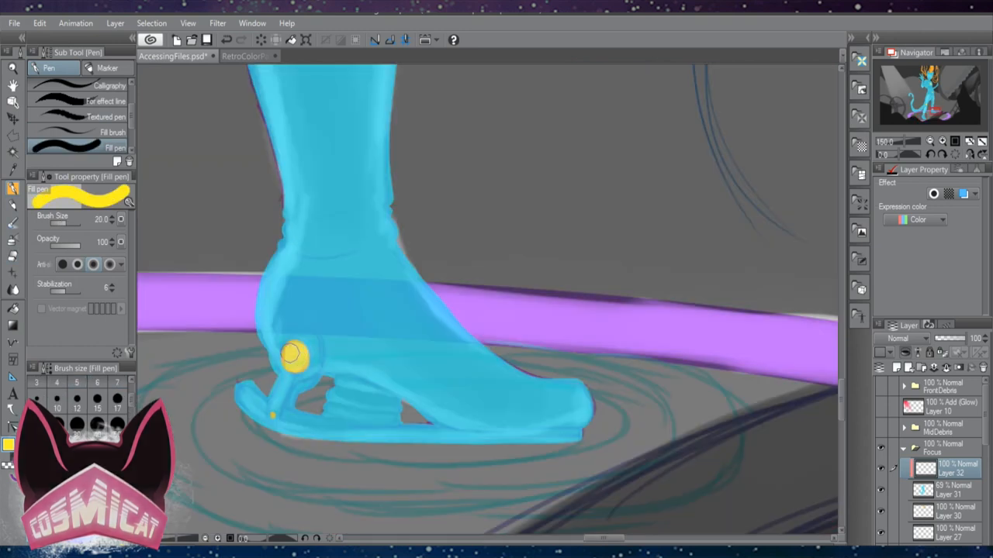
Bring up the RetroColorPalette sheet with the palm-tree reference.
{"action": "left_click", "coordinate": [233, 56]}
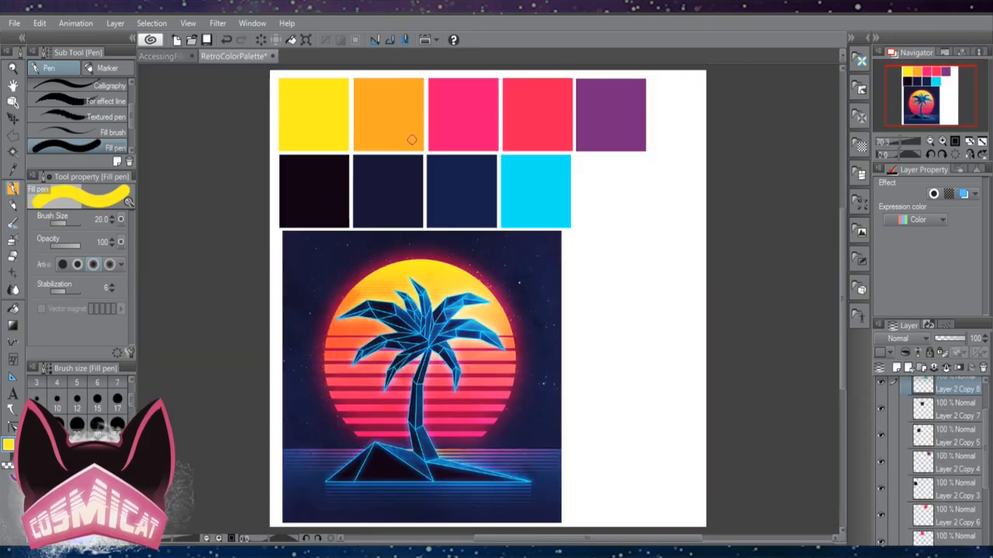
Return to the illustration and paint a thin pink highlight strand down the dark blue hair.
{"action": "left_click", "coordinate": [170, 56]}
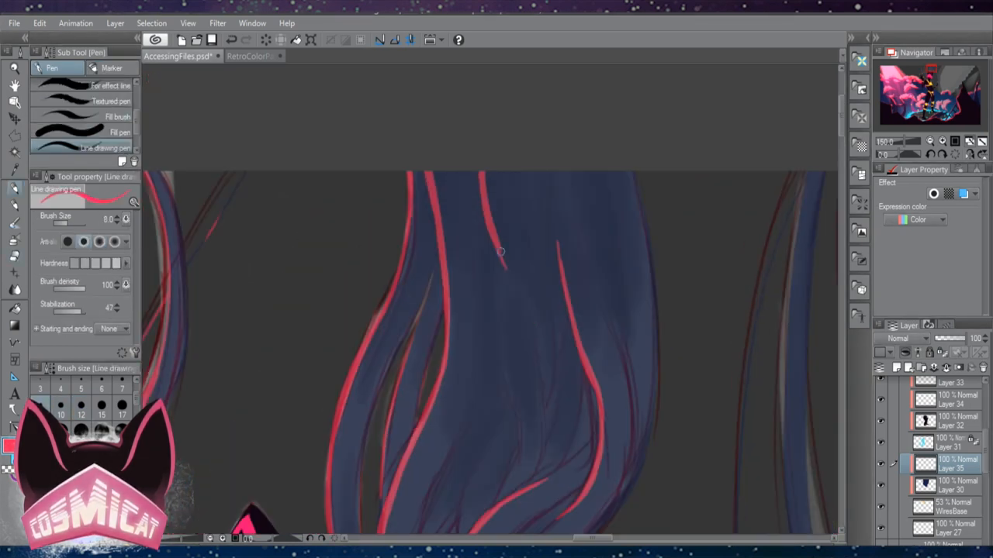
{"action": "left_click_drag", "start_coordinate": [500, 251], "coordinate": [508, 462]}
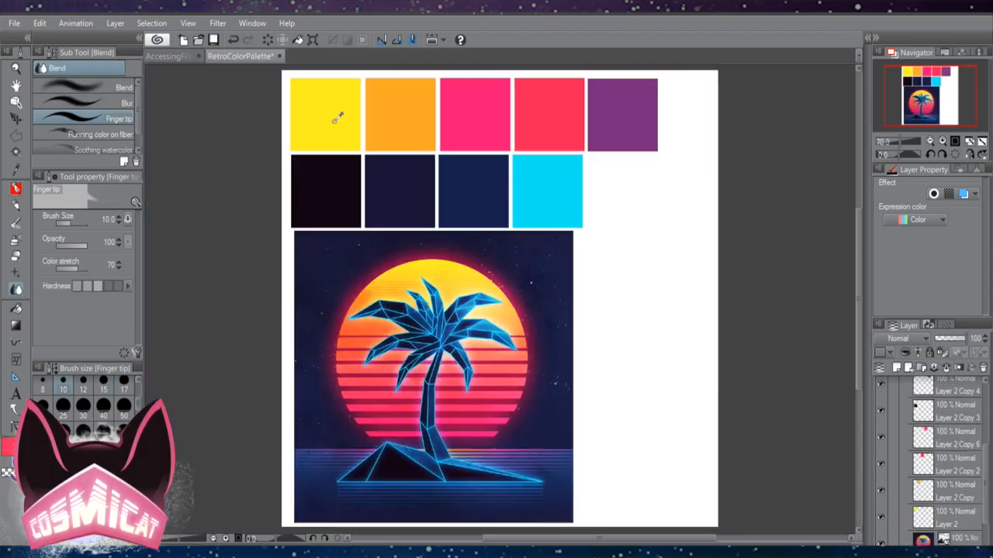
Sample the yellow swatch from the retrowave palette sheet.
{"action": "left_click", "coordinate": [179, 56]}
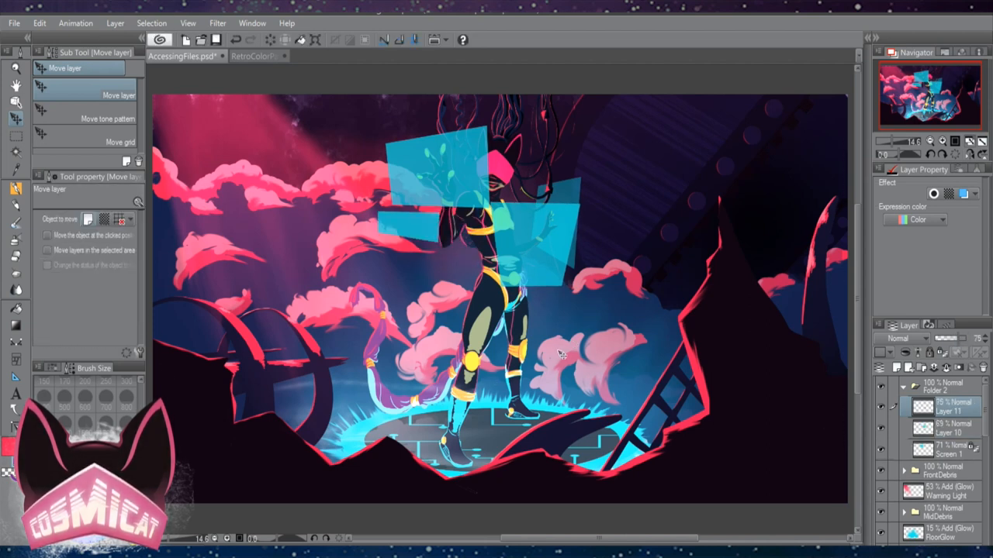
Add filler text 'THFUIHBSHJAD' to the screens and place rectangular window outlines with Move Layer.
{"action": "type", "text": "THFUIHBSHJAD"}
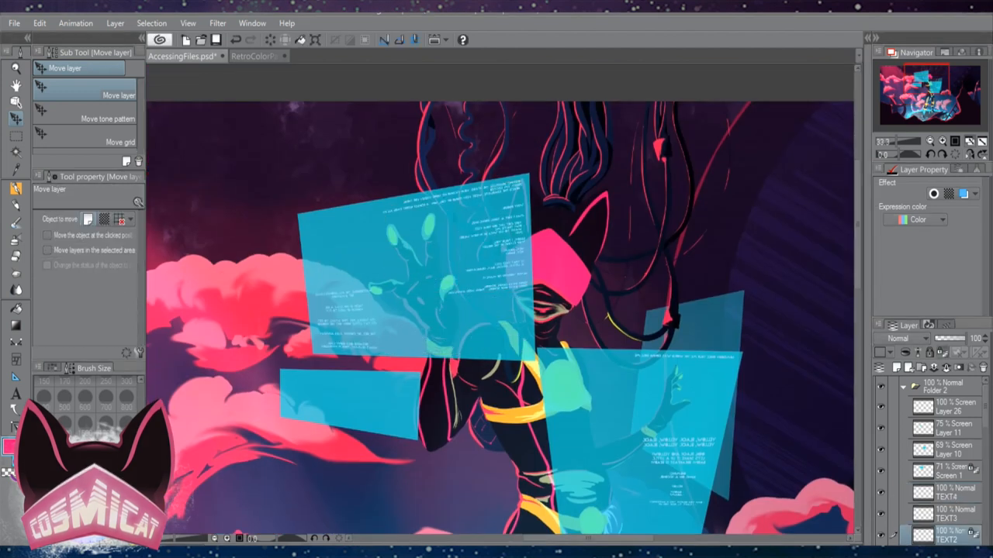
{"action": "left_click", "coordinate": [16, 118]}
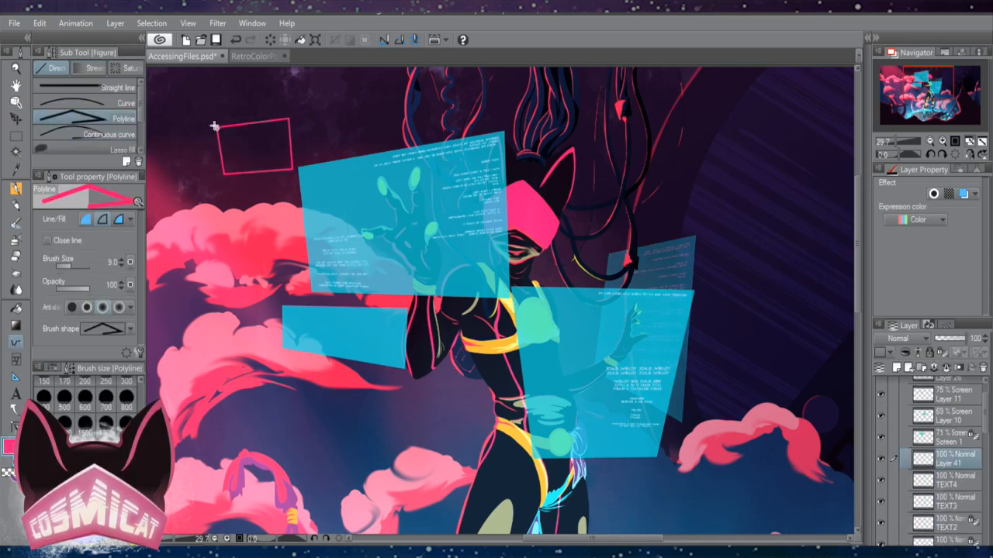
{"action": "left_click", "coordinate": [16, 118]}
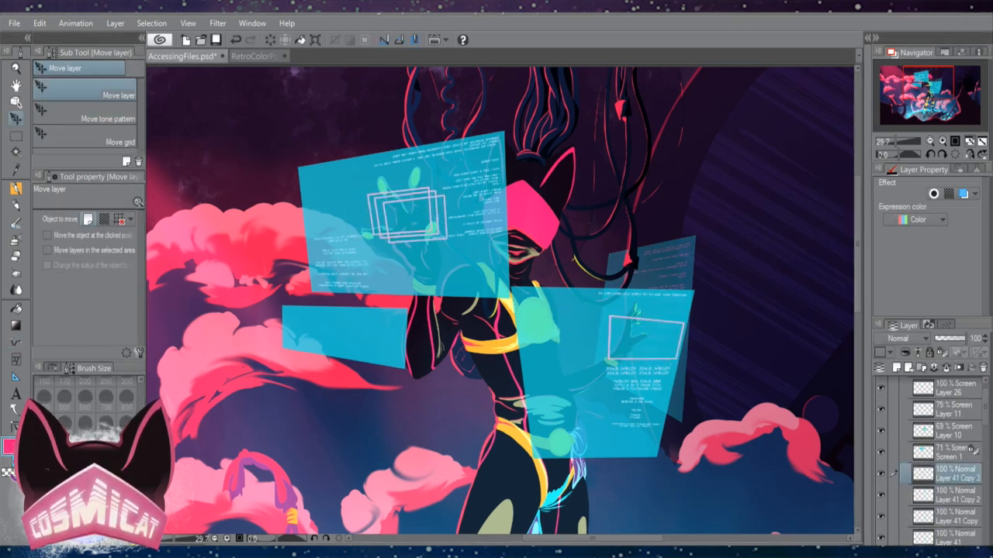